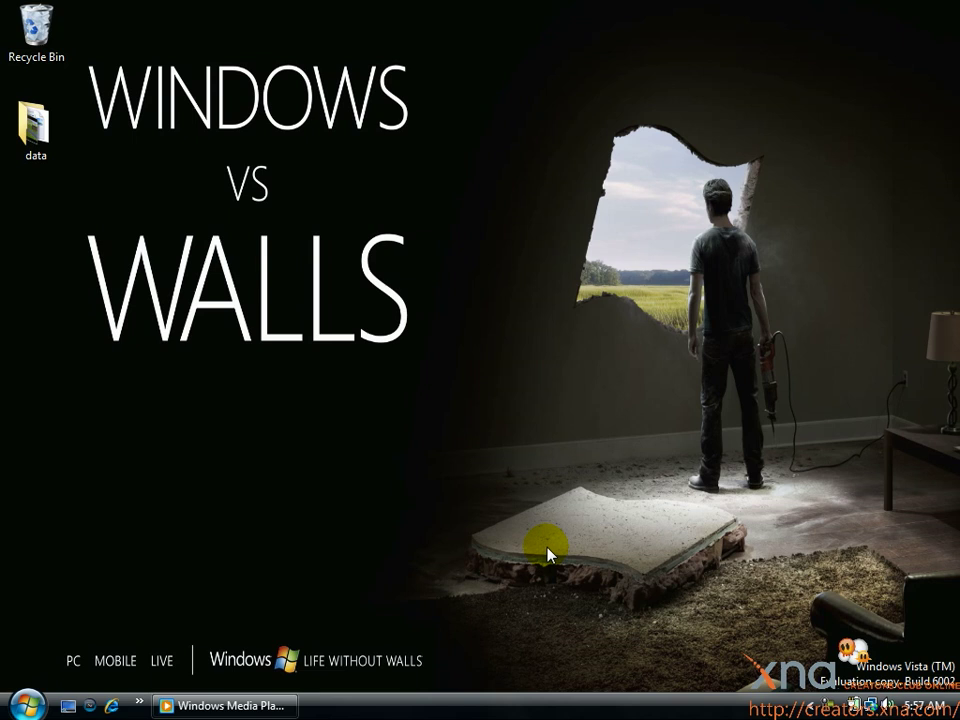
Expand the Microsoft XNA Game Studio 3.0 folder in the Start Menu's All Programs list.
left_click(16, 696)
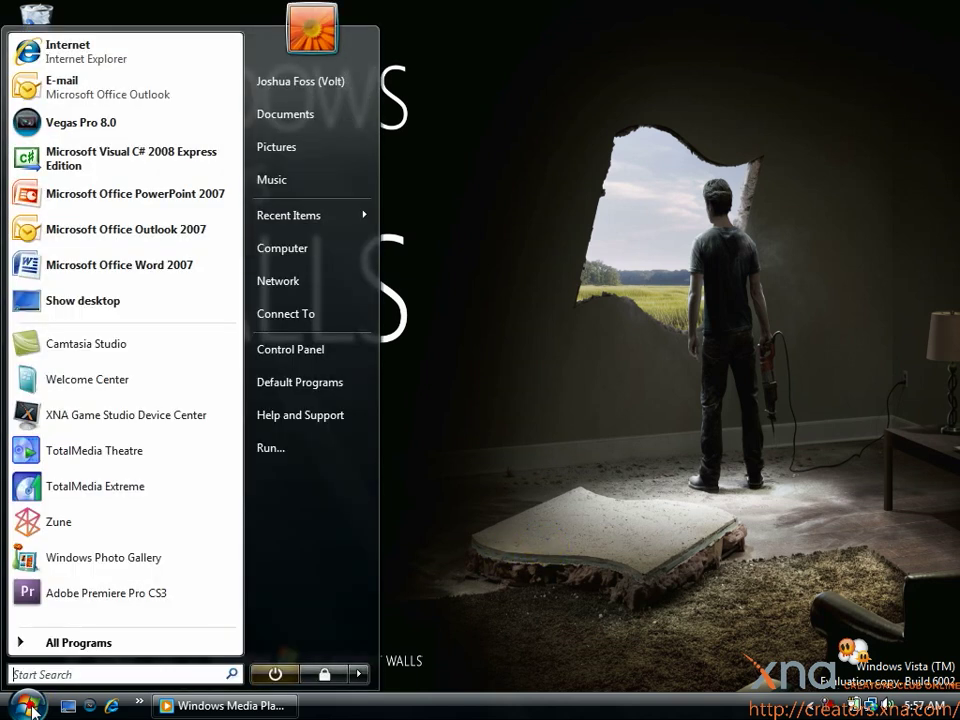
mouse_move(64, 642)
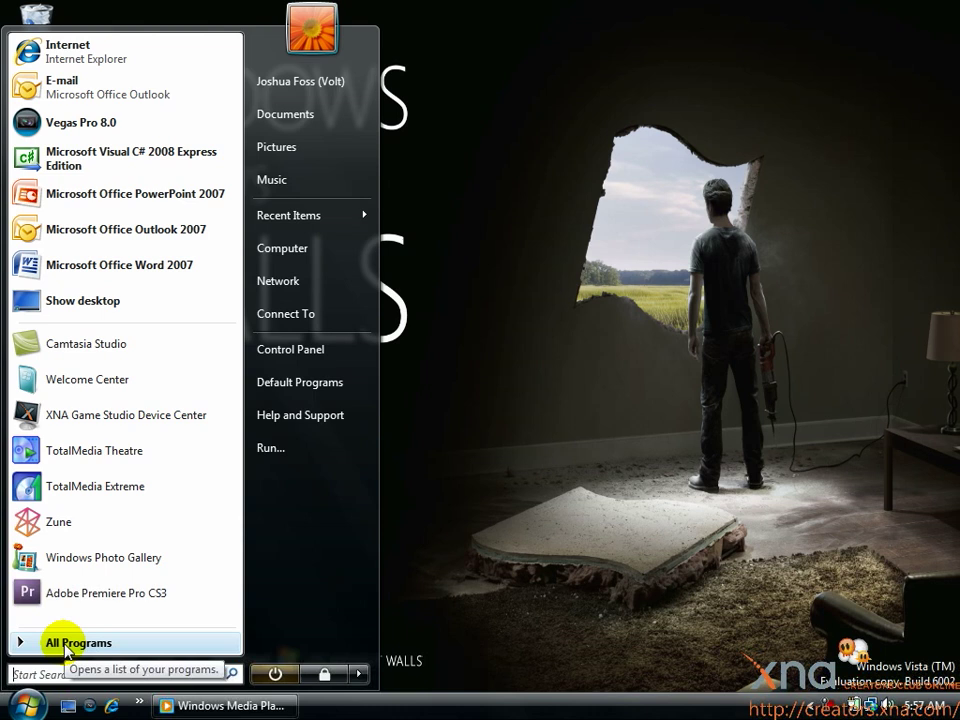
left_click(78, 642)
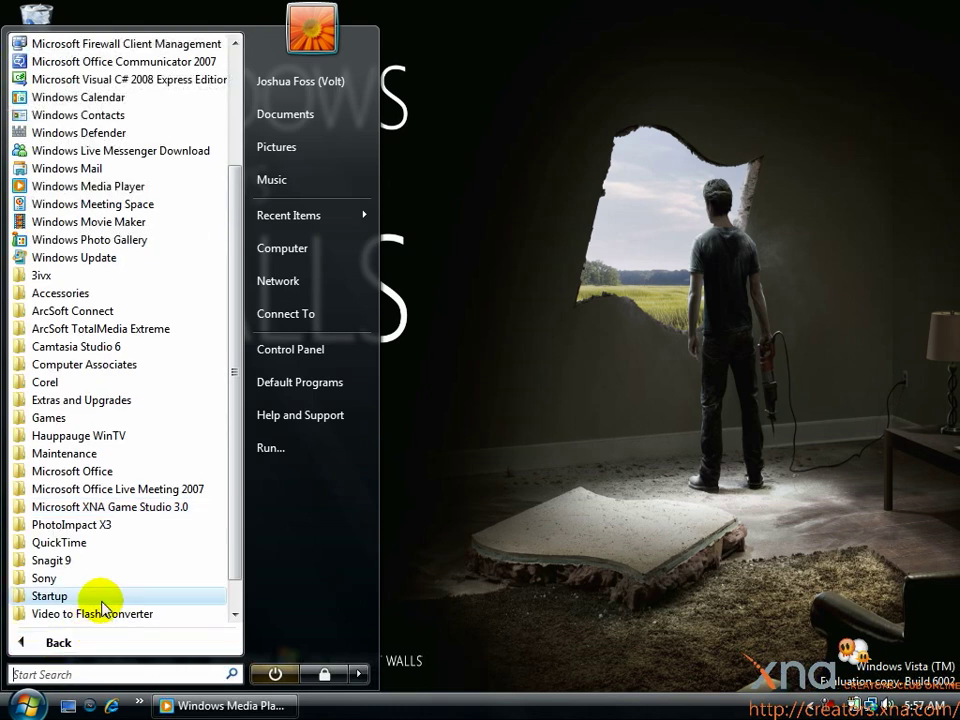
mouse_move(120, 508)
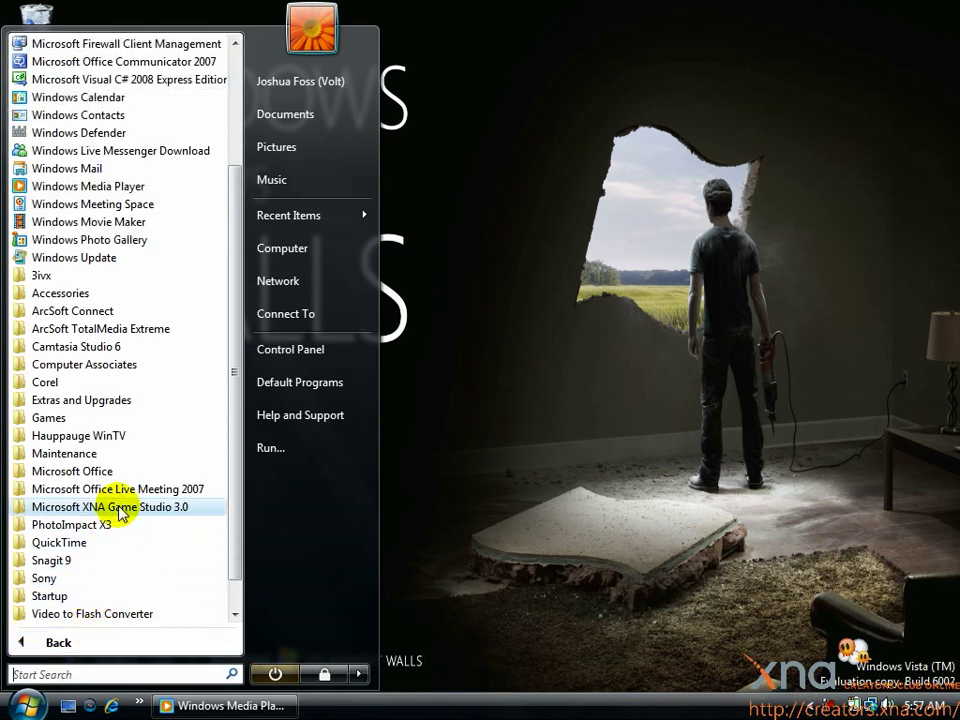
left_click(108, 506)
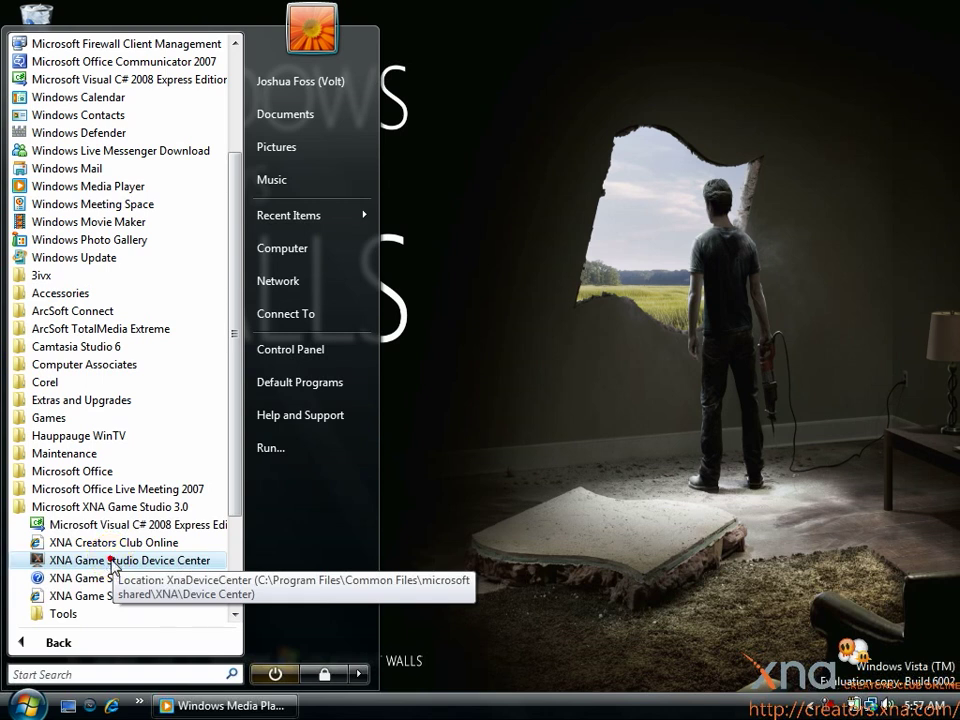
Launch Device Center, add an Xbox 360 device and name the console 'Joshua'.
left_click(152, 560)
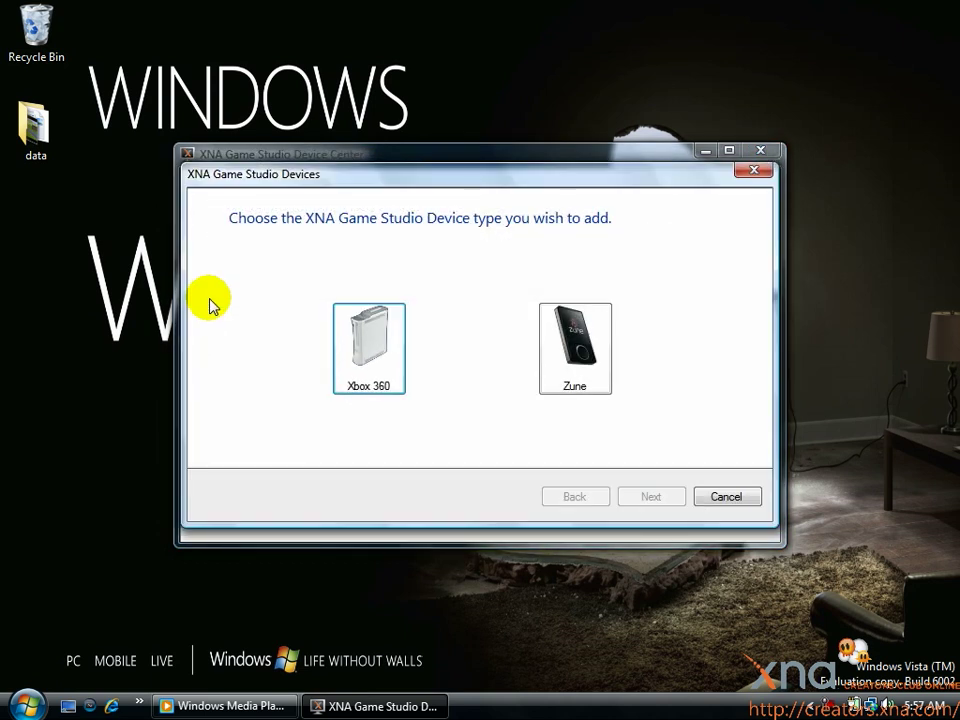
left_click(652, 496)
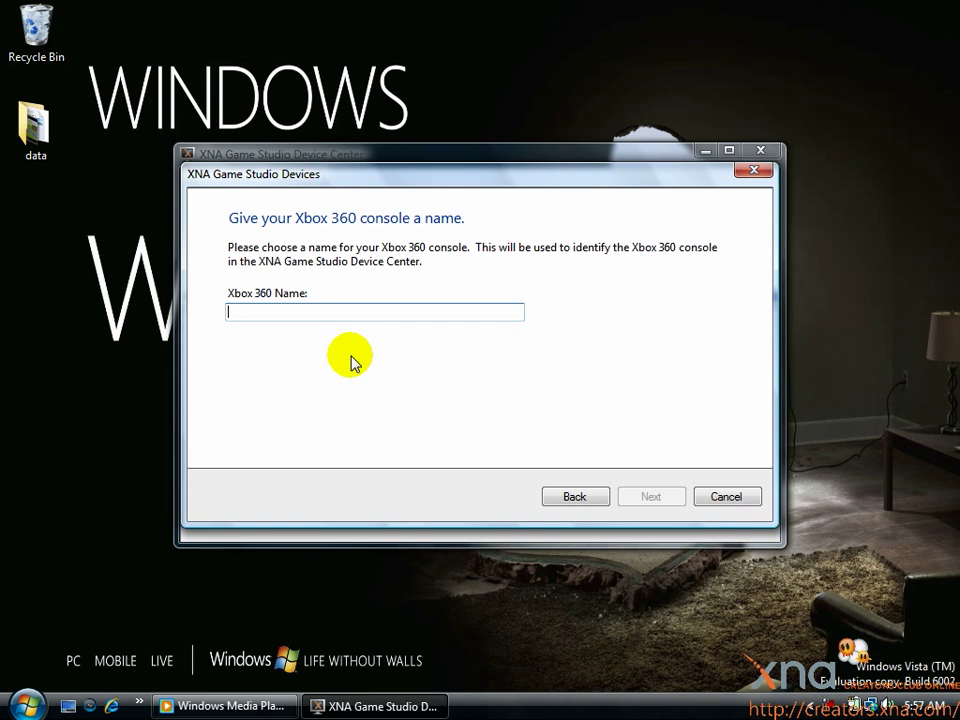
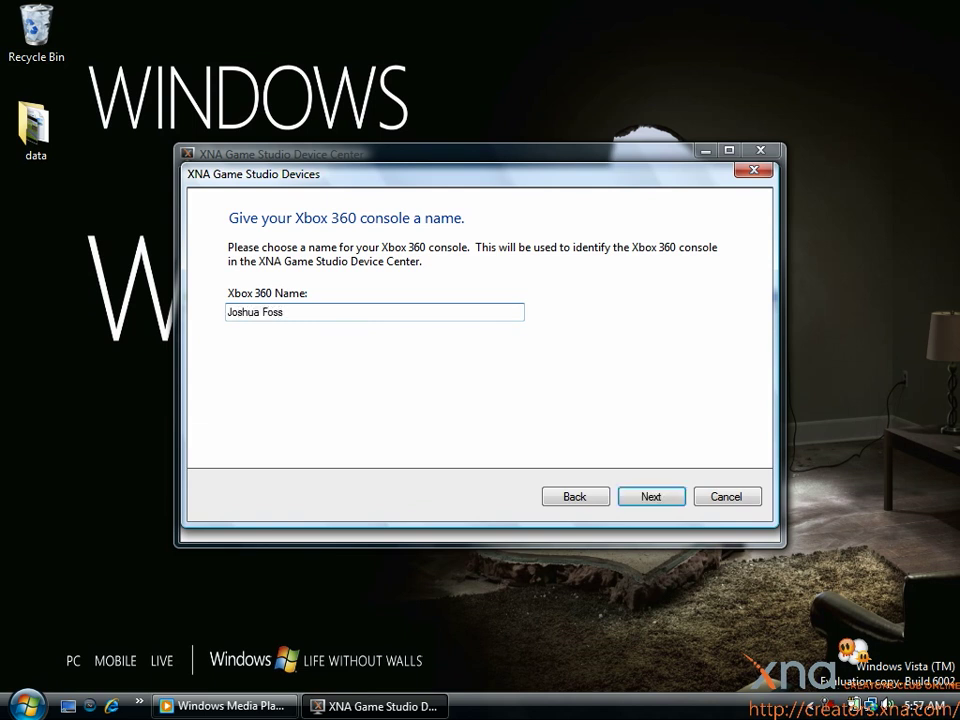
mouse_move(356, 360)
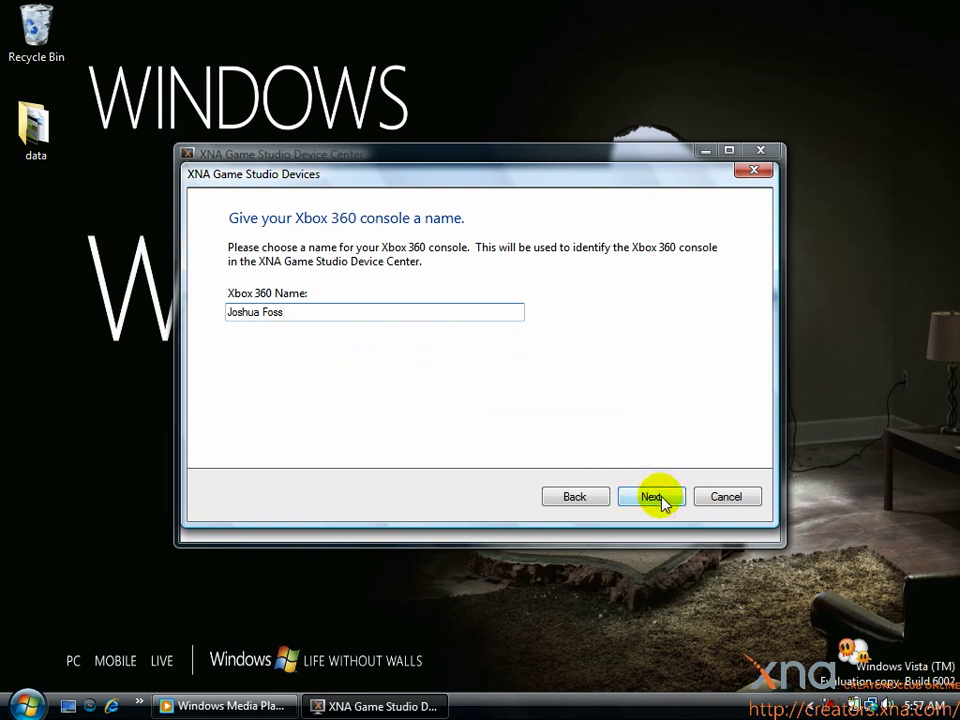
left_click(652, 496)
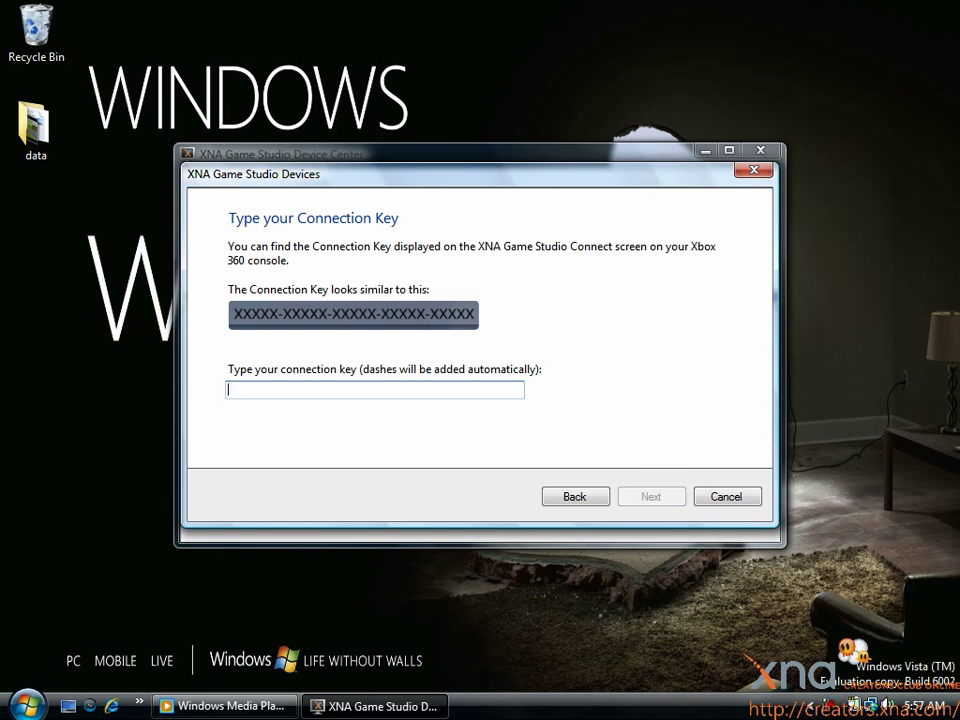
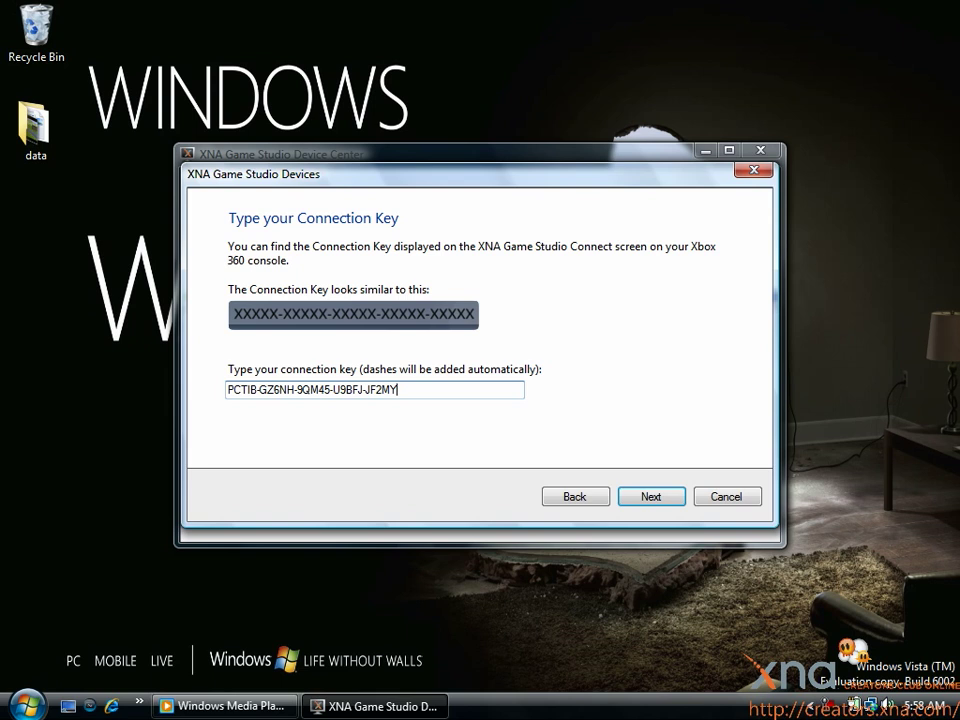
left_click(652, 496)
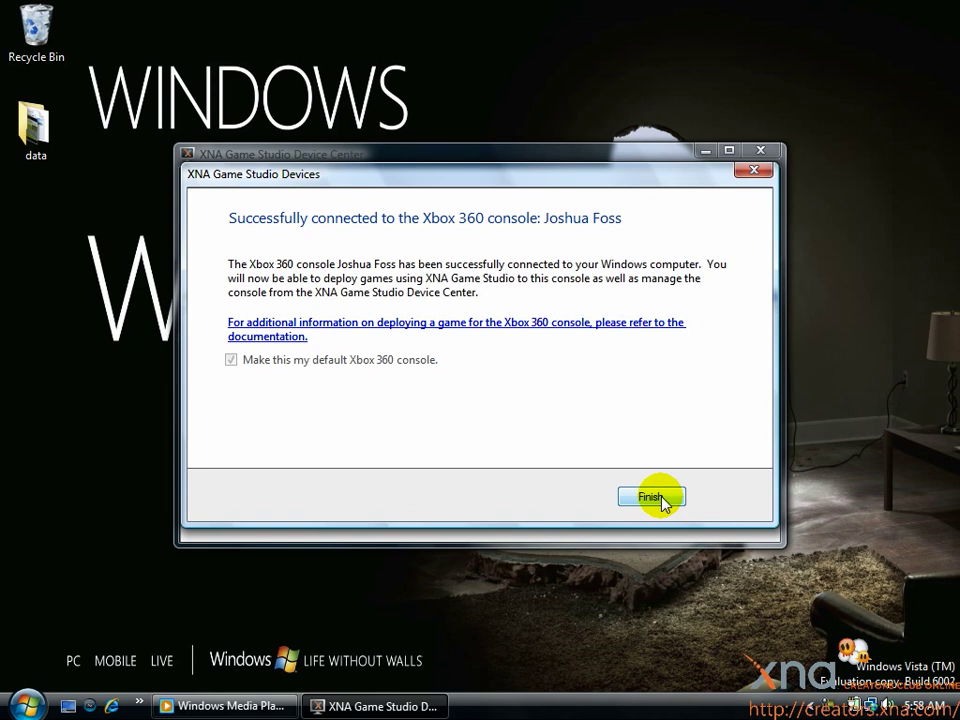
mouse_move(652, 468)
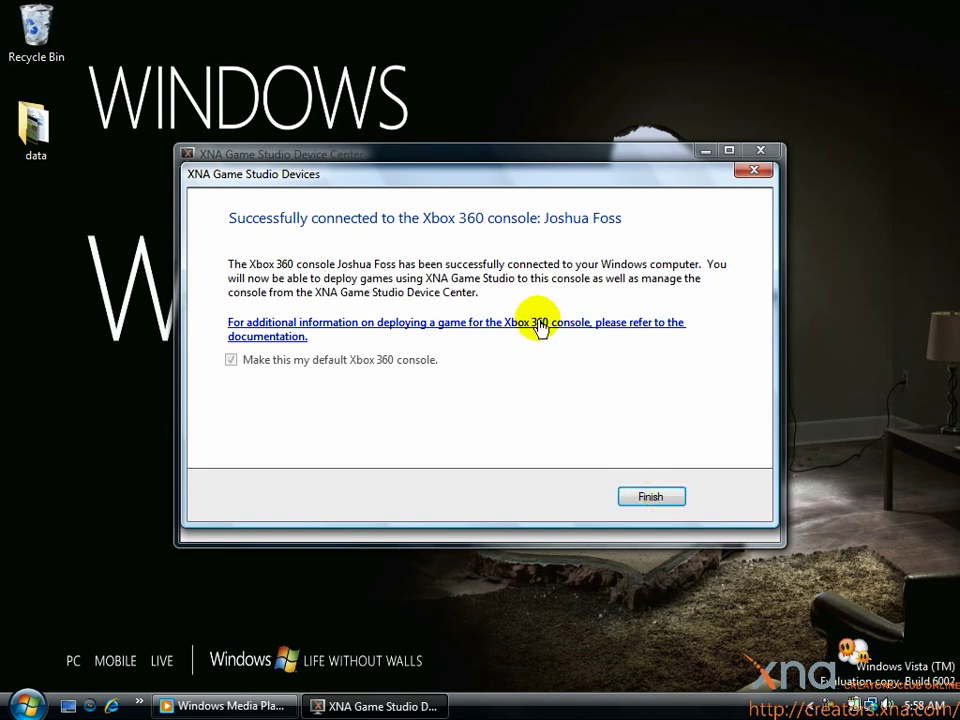
mouse_move(540, 312)
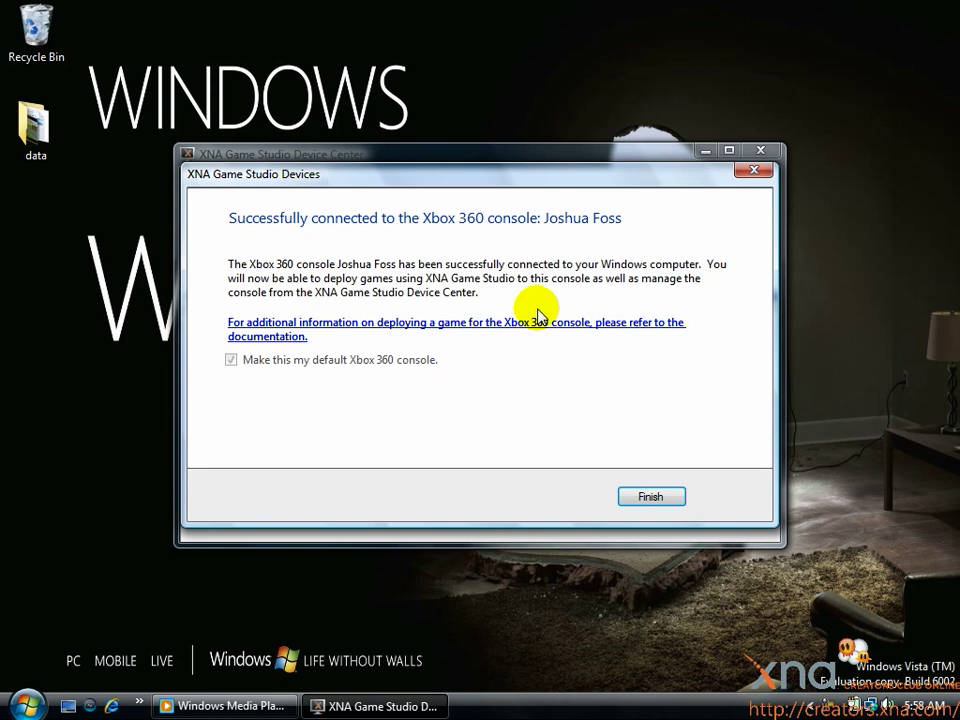